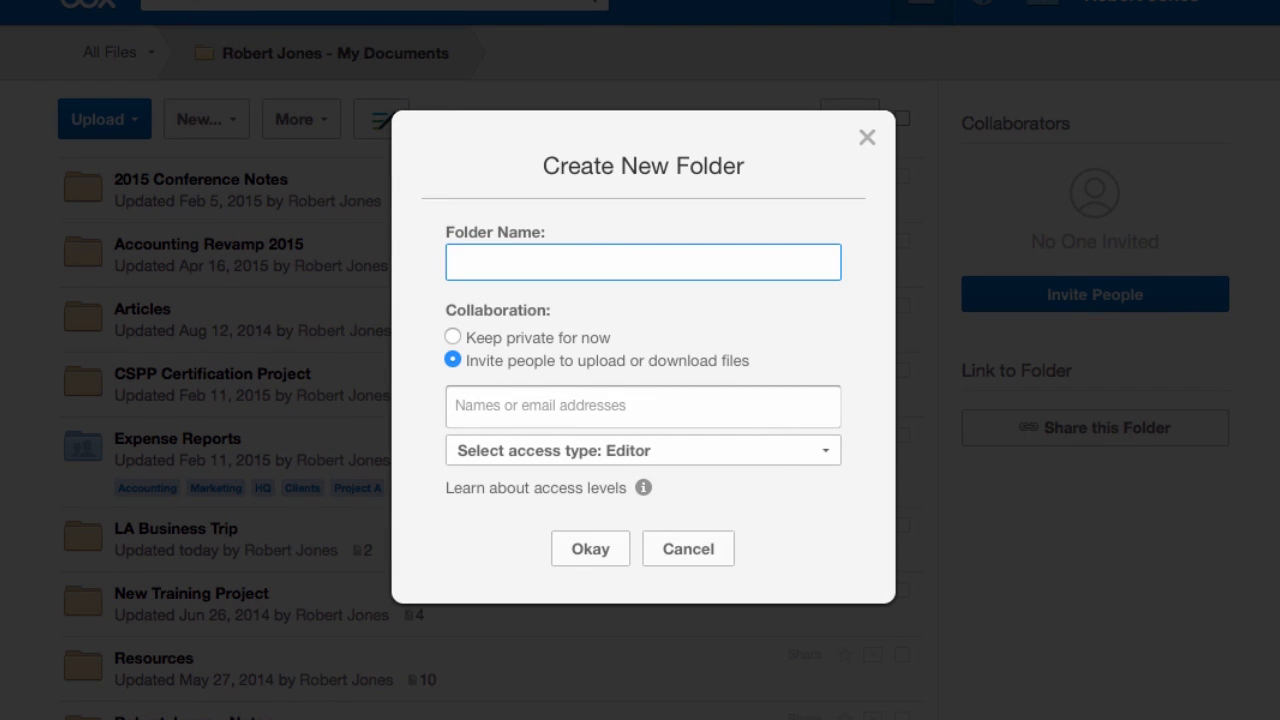
mouse_move(947, 224)
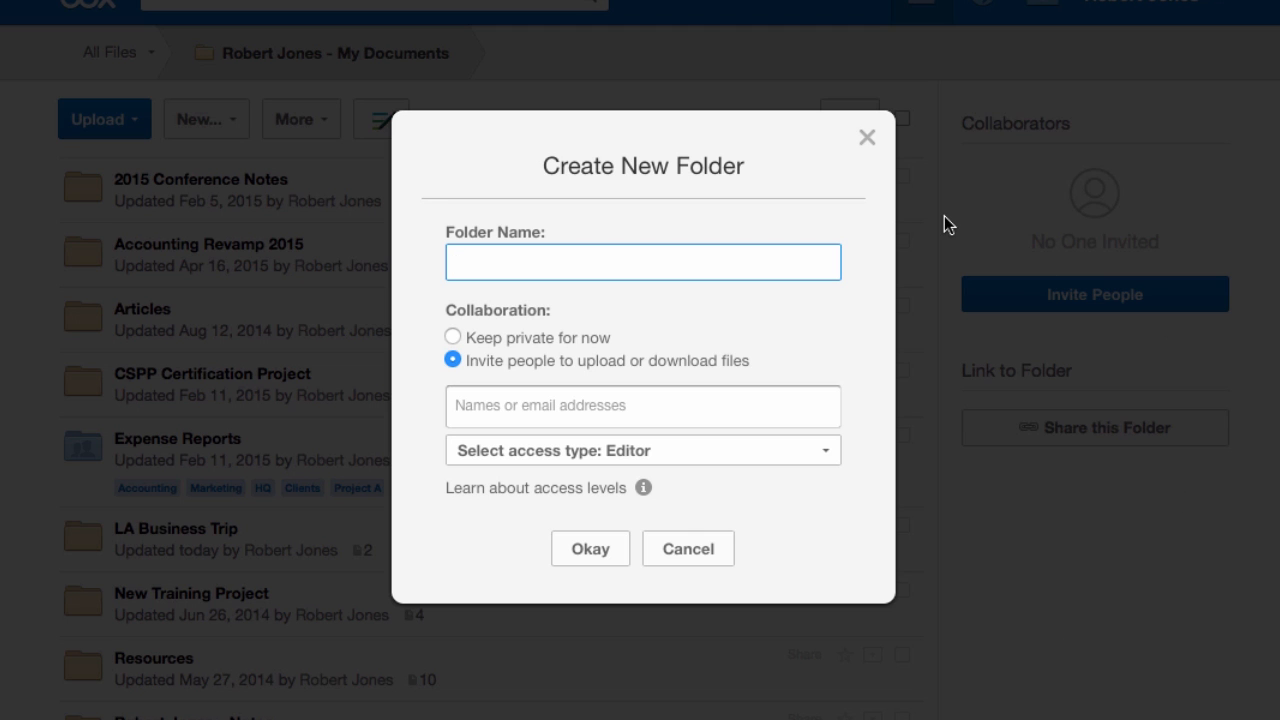
Step: Cancel the Create New Folder dialog and return to the My Documents listing
left_click(688, 548)
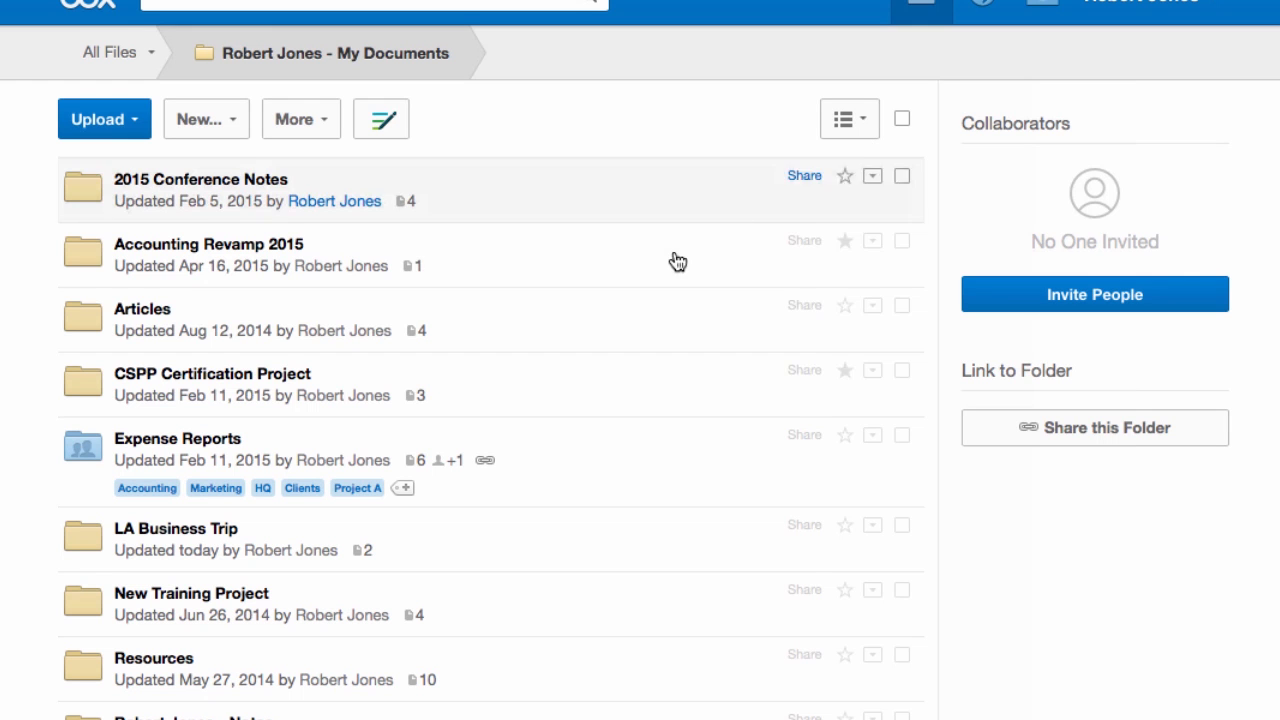
mouse_move(820, 220)
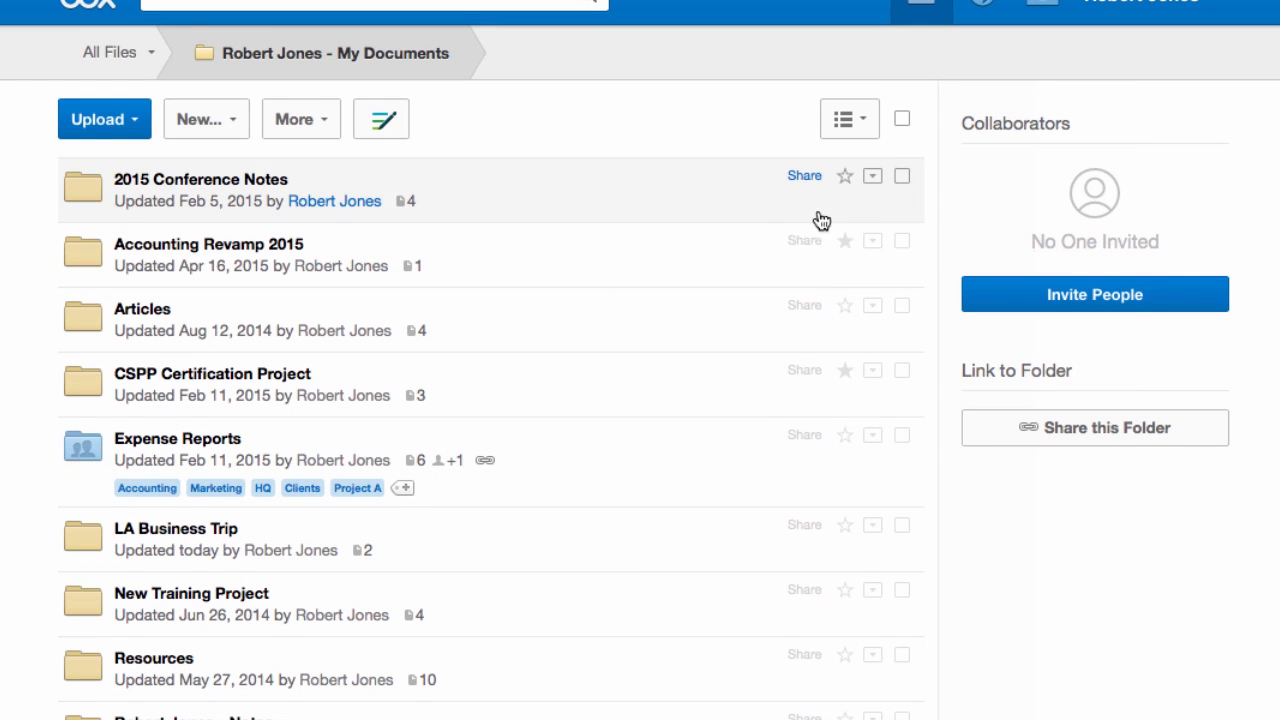
Step: Check 2015 Conference Notes, open its Move/Copy dialog, and cancel without copying
left_click(901, 176)
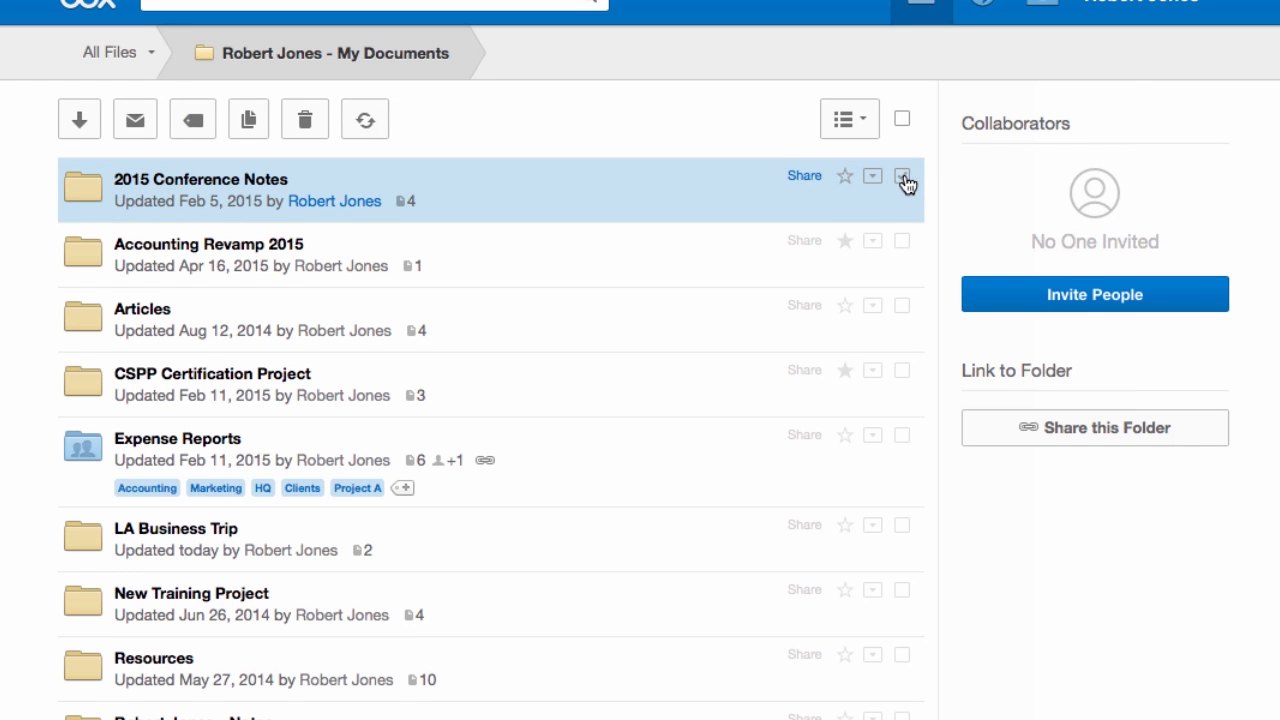
left_click(871, 176)
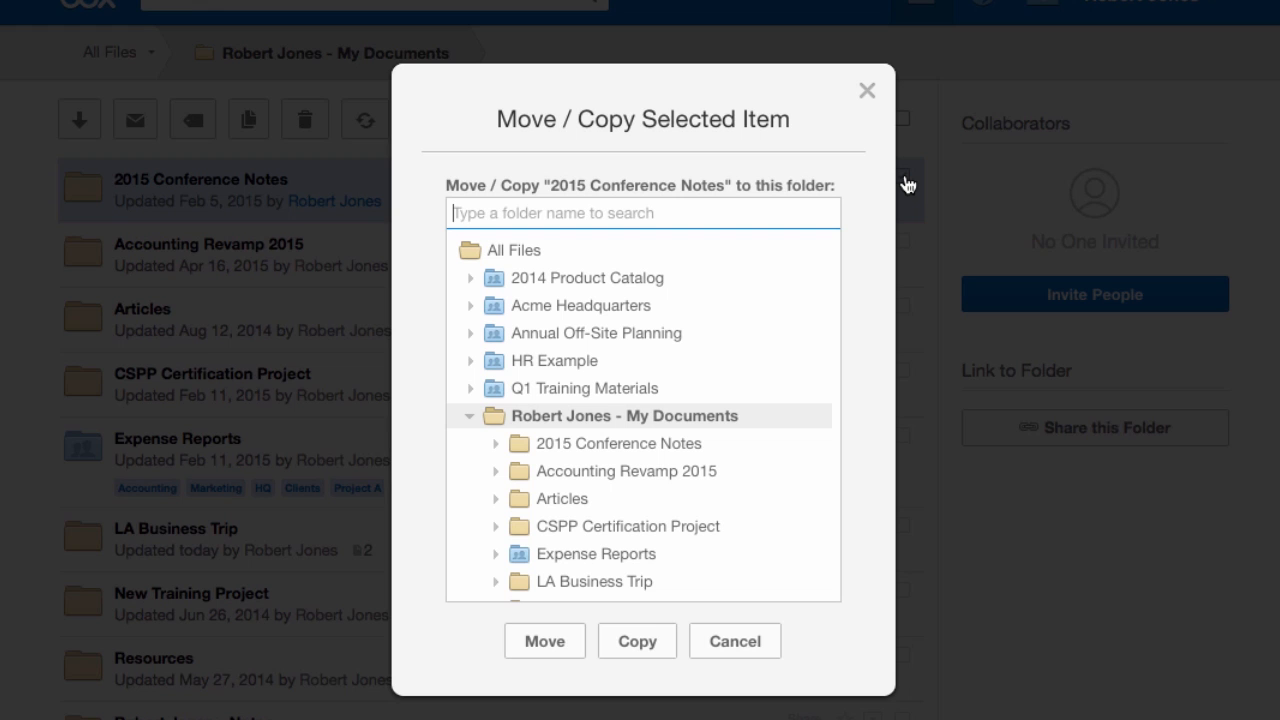
left_click(643, 212)
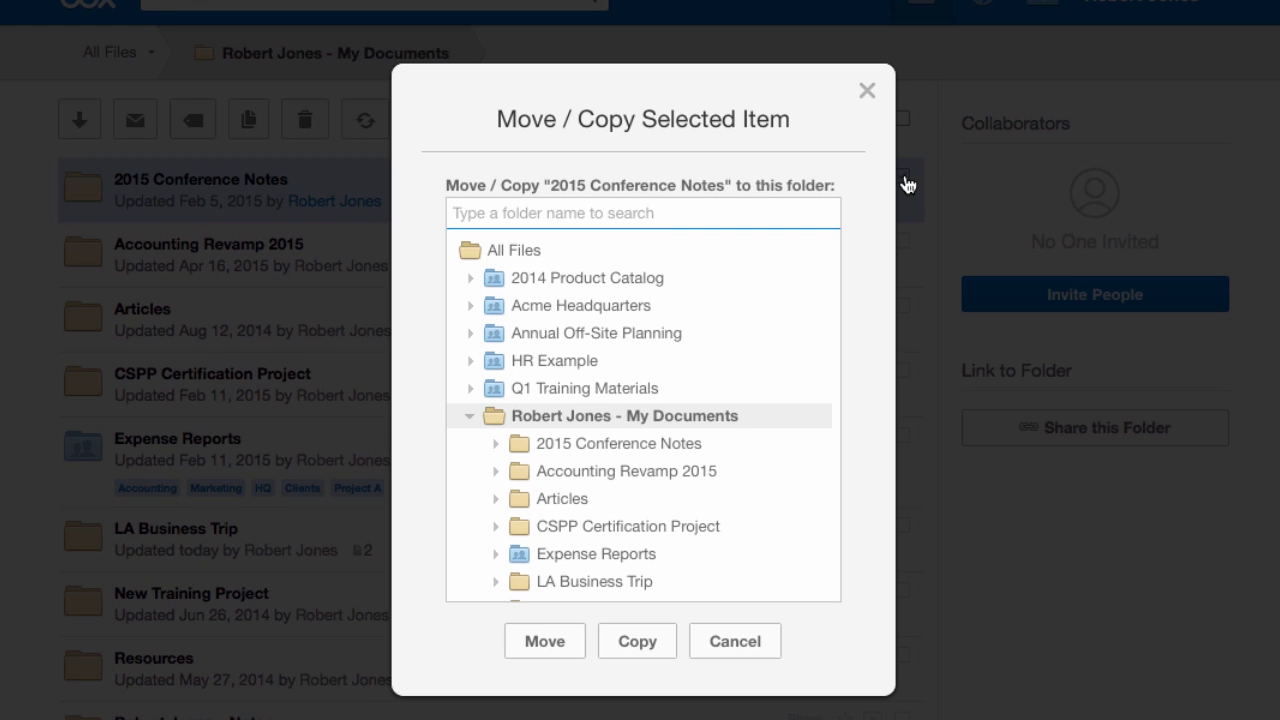
left_click(734, 640)
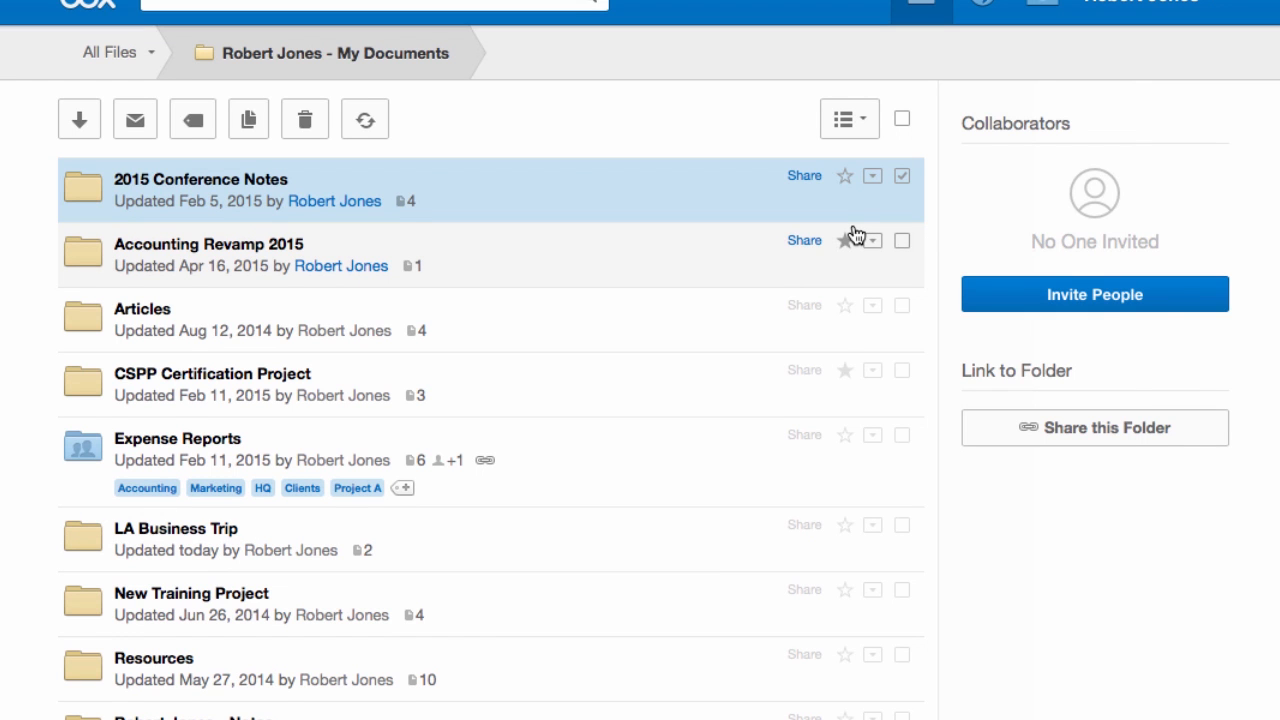
Step: Download the 2015 Conference Notes folder and confirm the download prompt with Okay
left_click(79, 119)
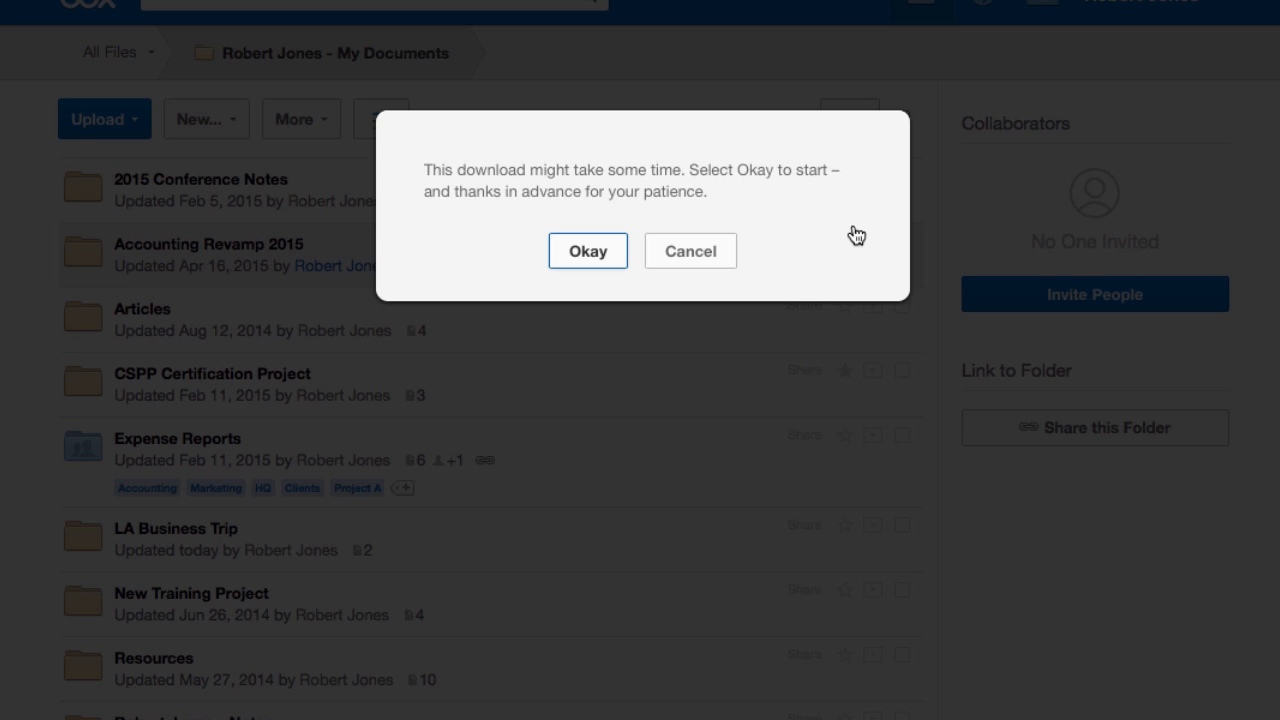
mouse_move(600, 264)
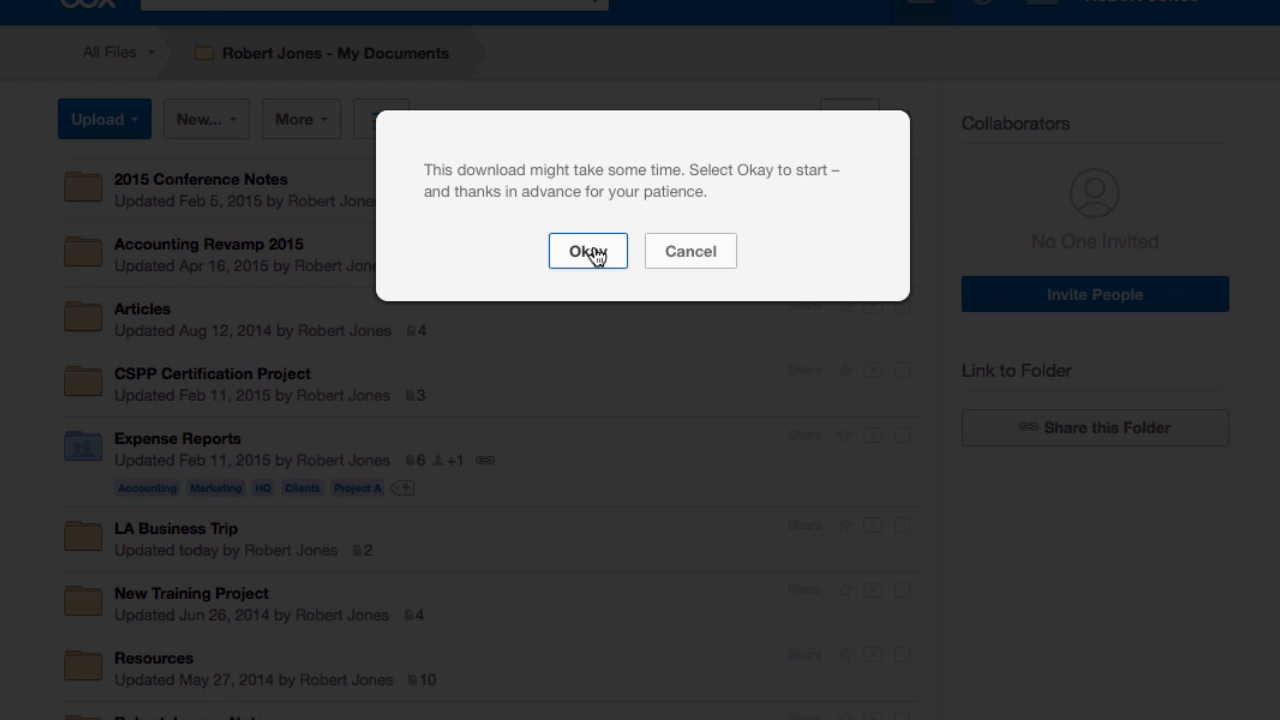
left_click(588, 251)
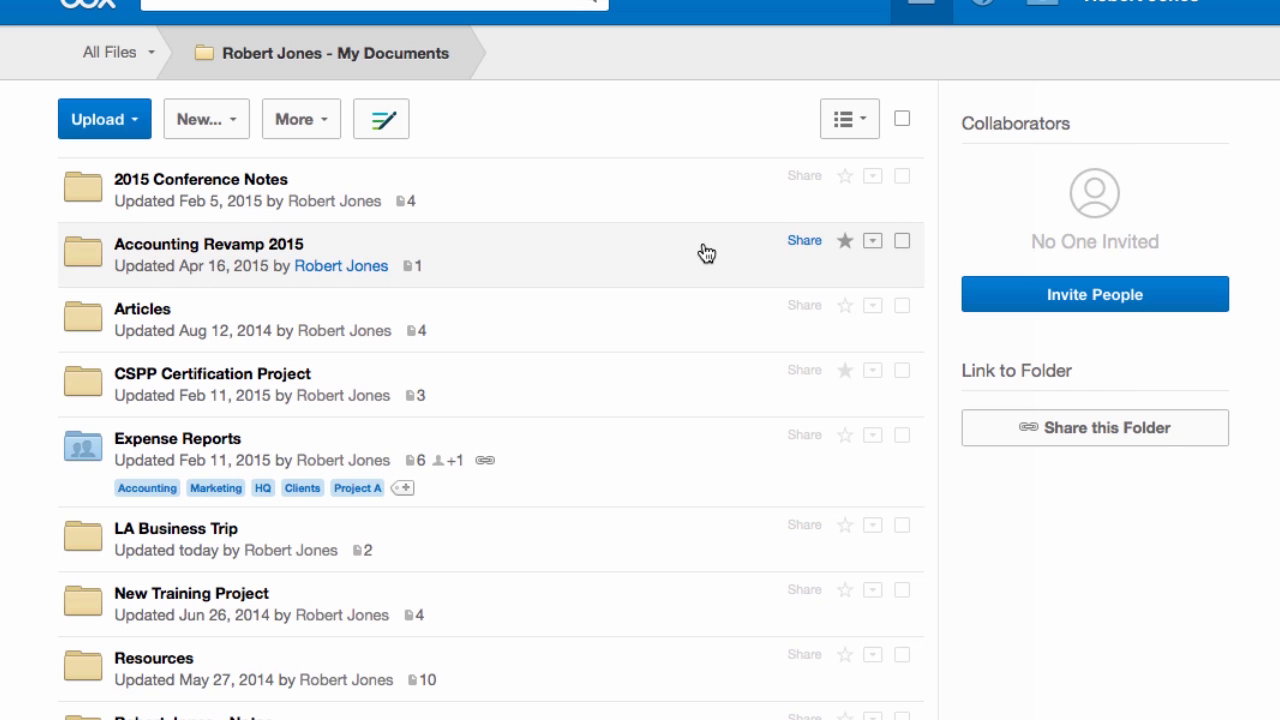
mouse_move(746, 262)
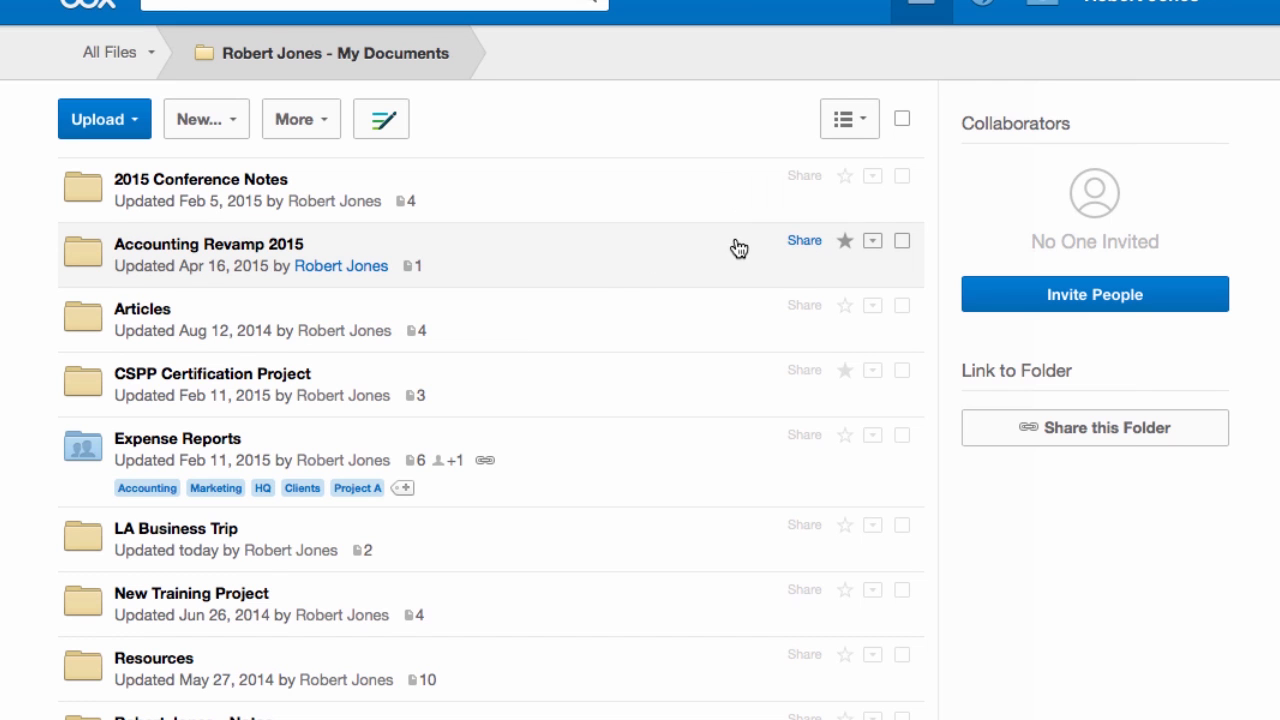
Step: Check Accounting Revamp 2015, open its Share Items email form, and close it unsent
left_click(901, 240)
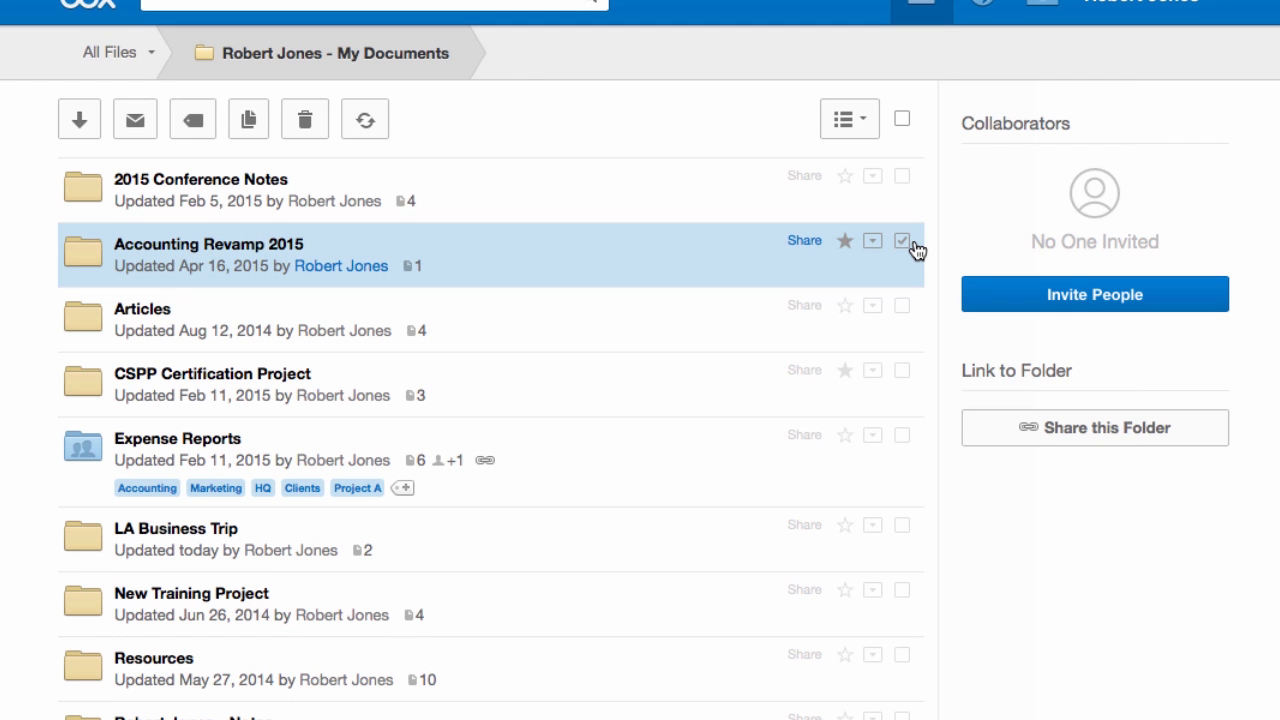
left_click(804, 240)
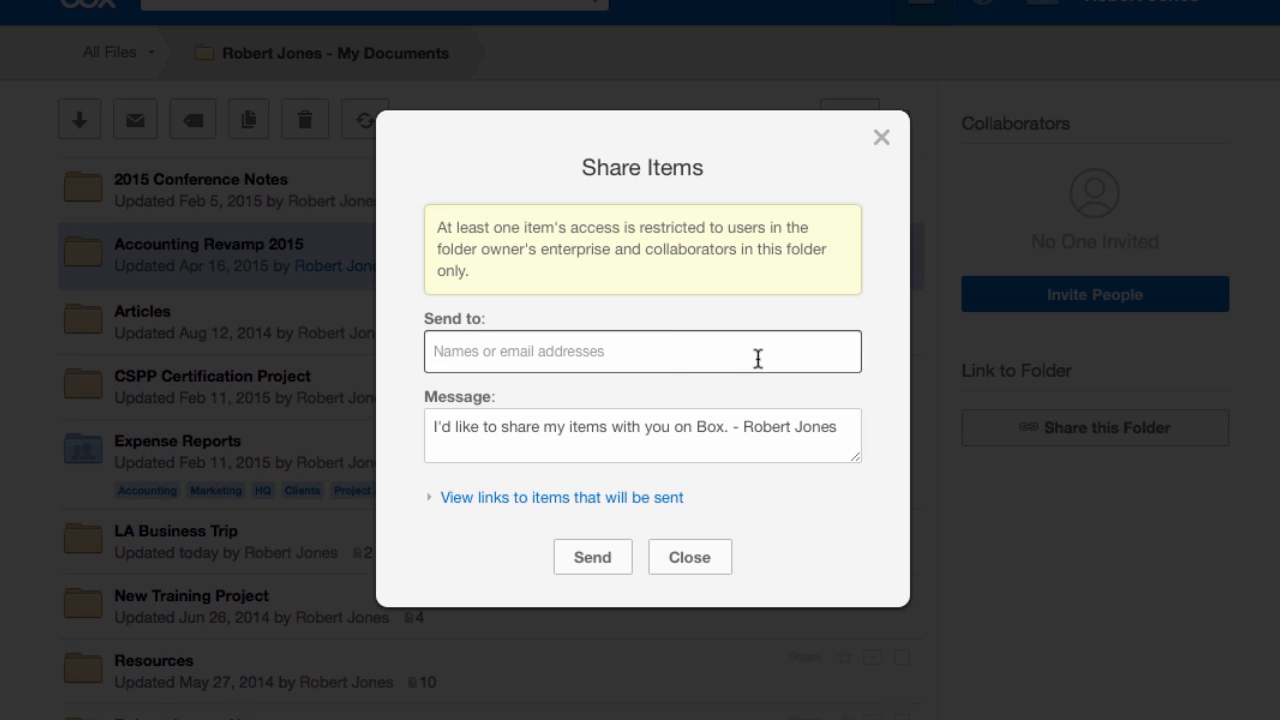
mouse_move(748, 354)
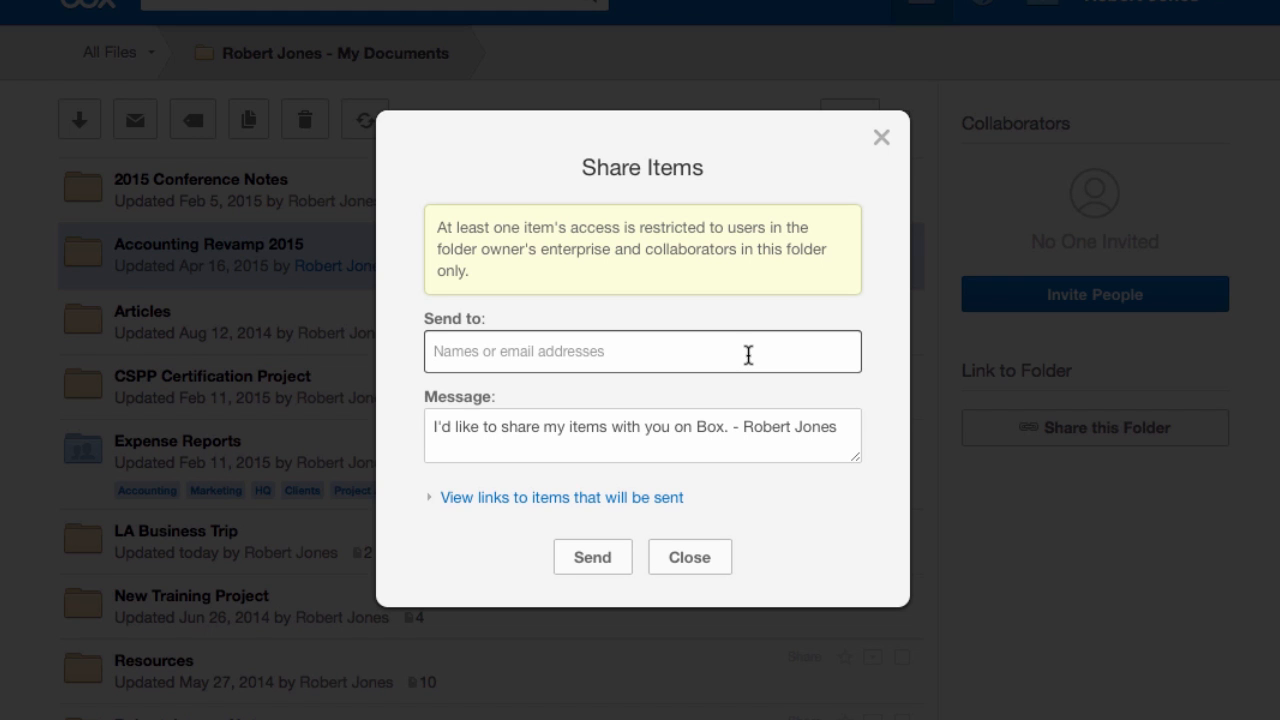
mouse_move(705, 548)
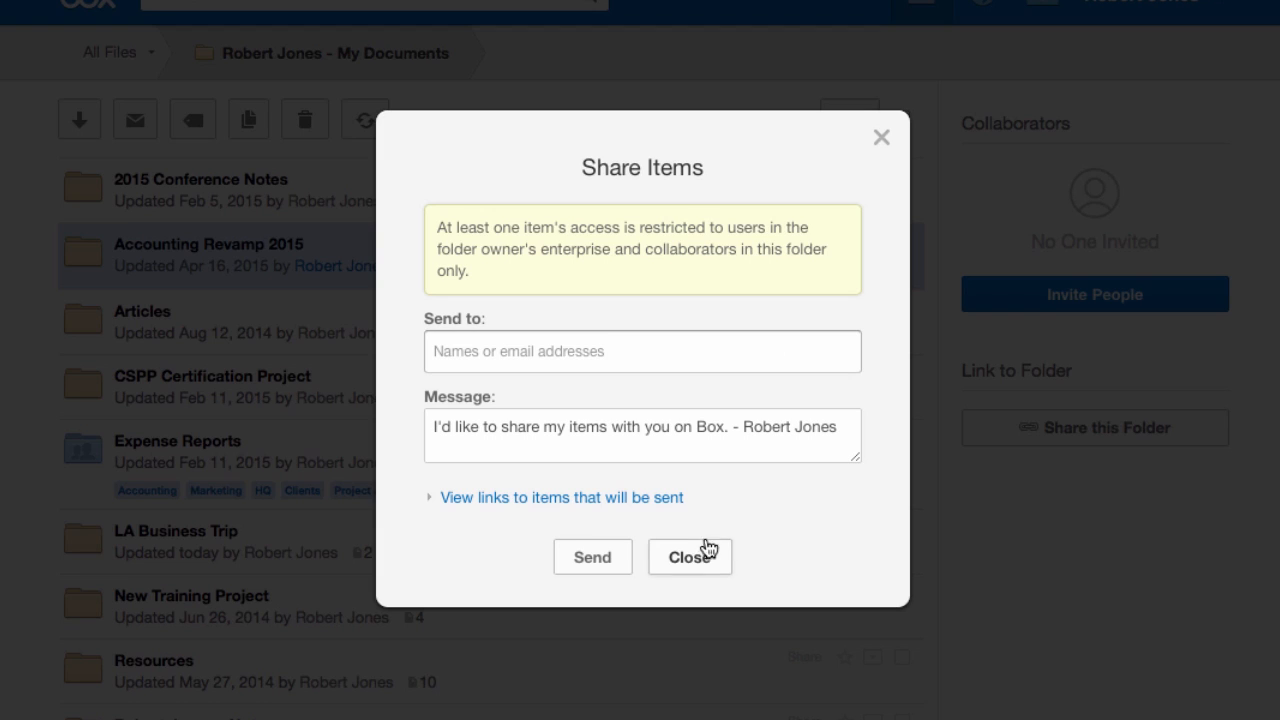
left_click(689, 557)
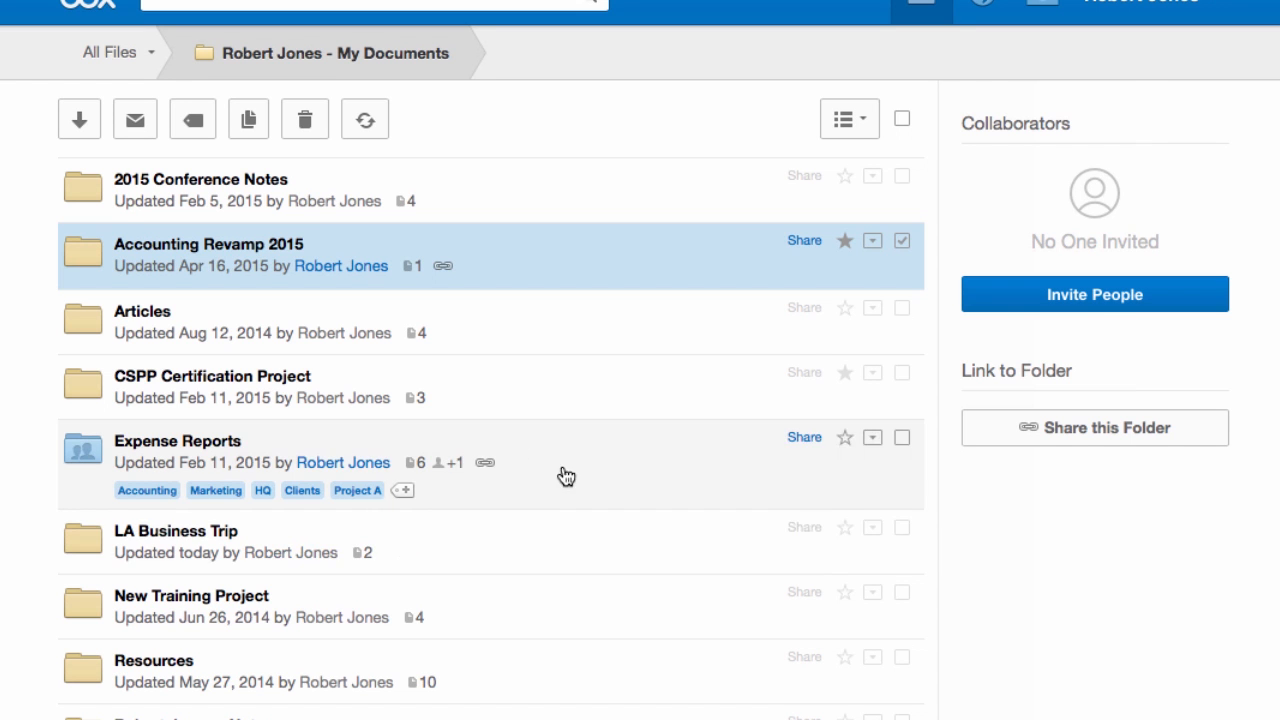
Step: Scroll to 2015 Goals.xlsx and open its spreadsheet preview
scroll("down", 3)
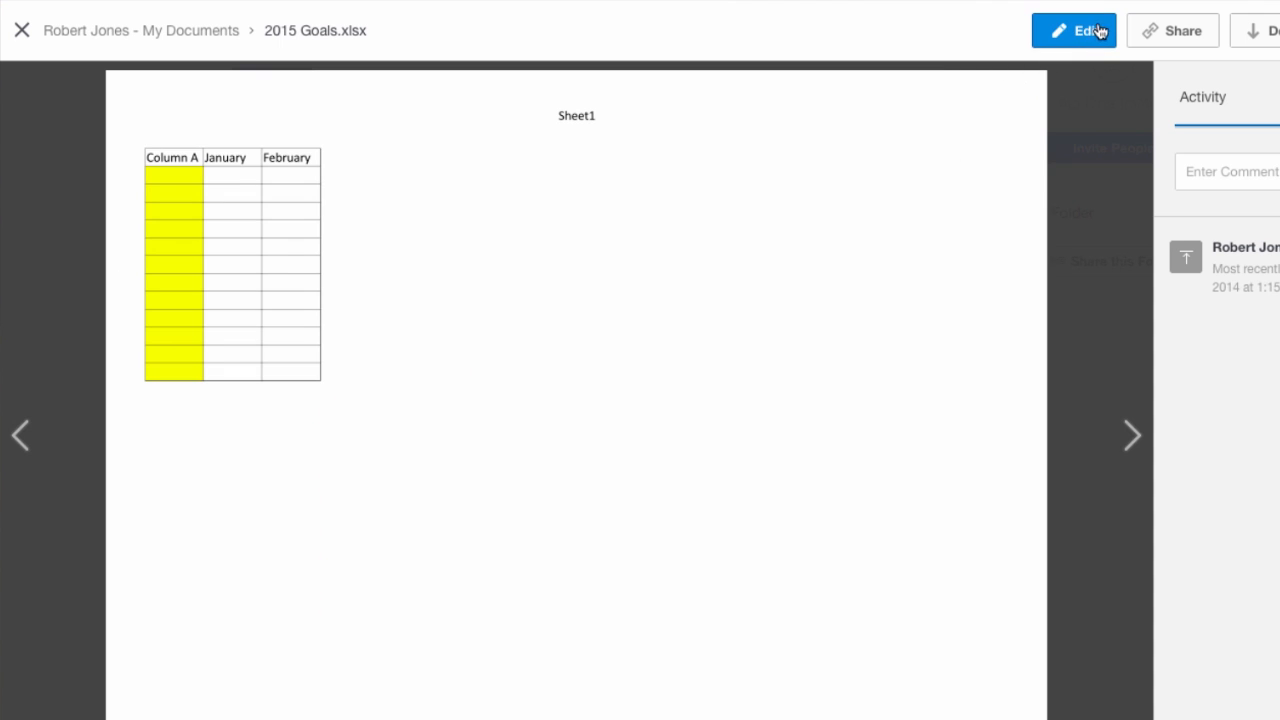
mouse_move(929, 297)
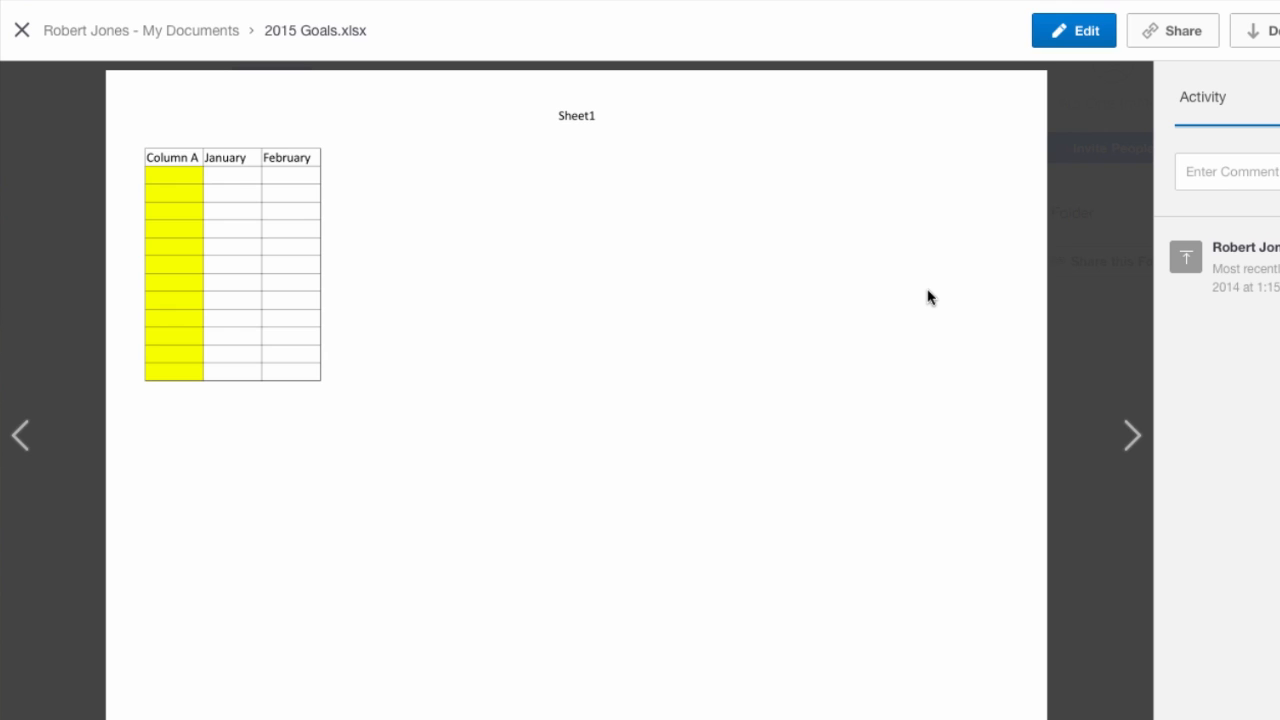
left_click(1073, 30)
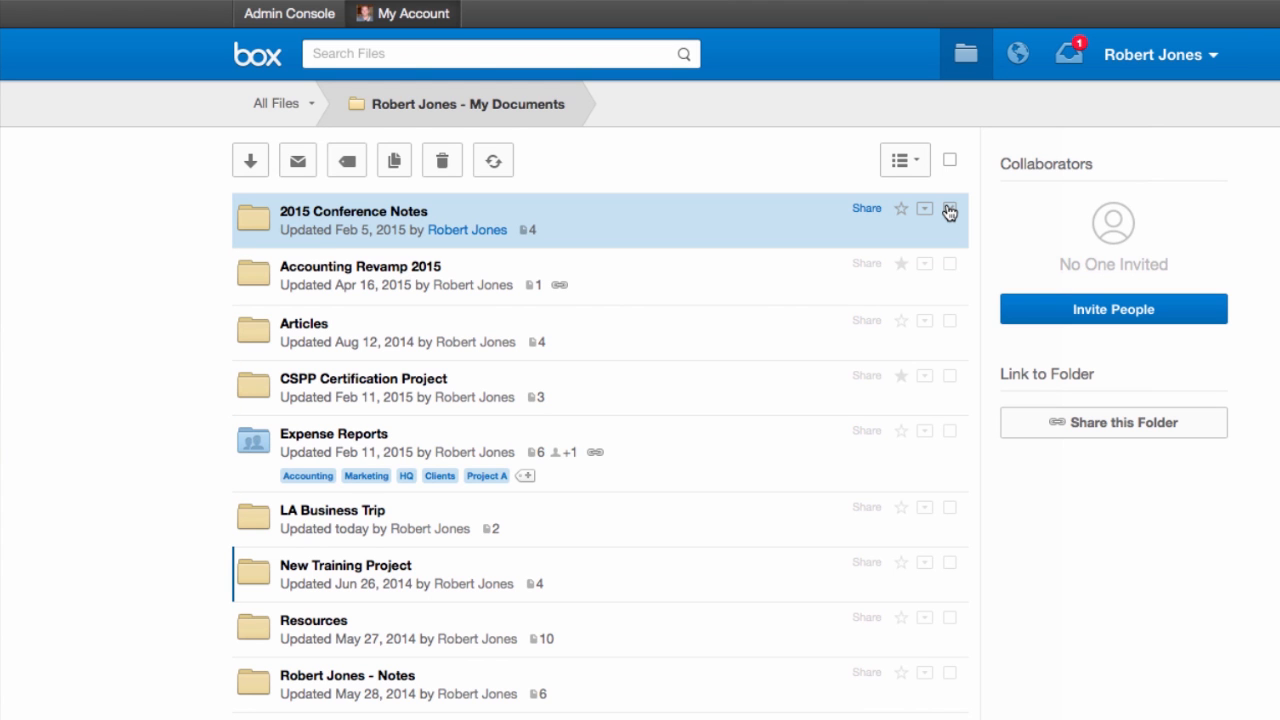
Step: Check 2015 Conference Notes and 2015 Goals.xlsx, then view the Collaborators list
left_click(949, 211)
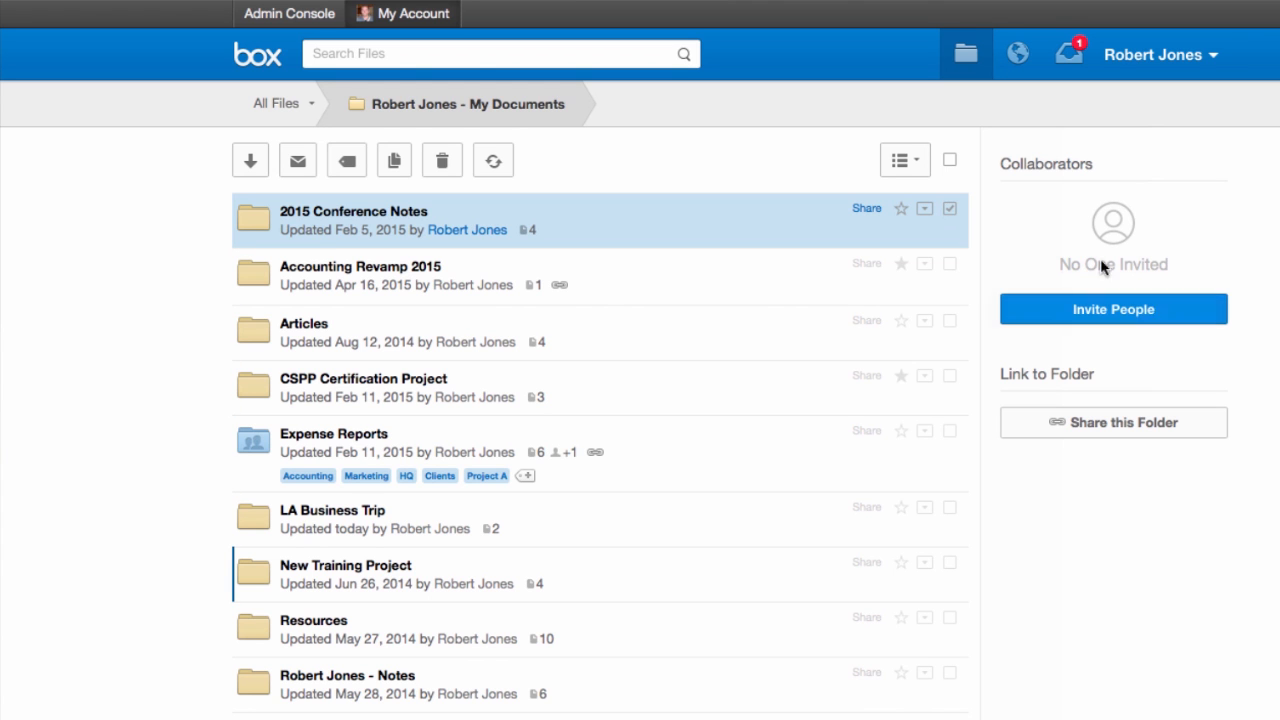
scroll("down", 3)
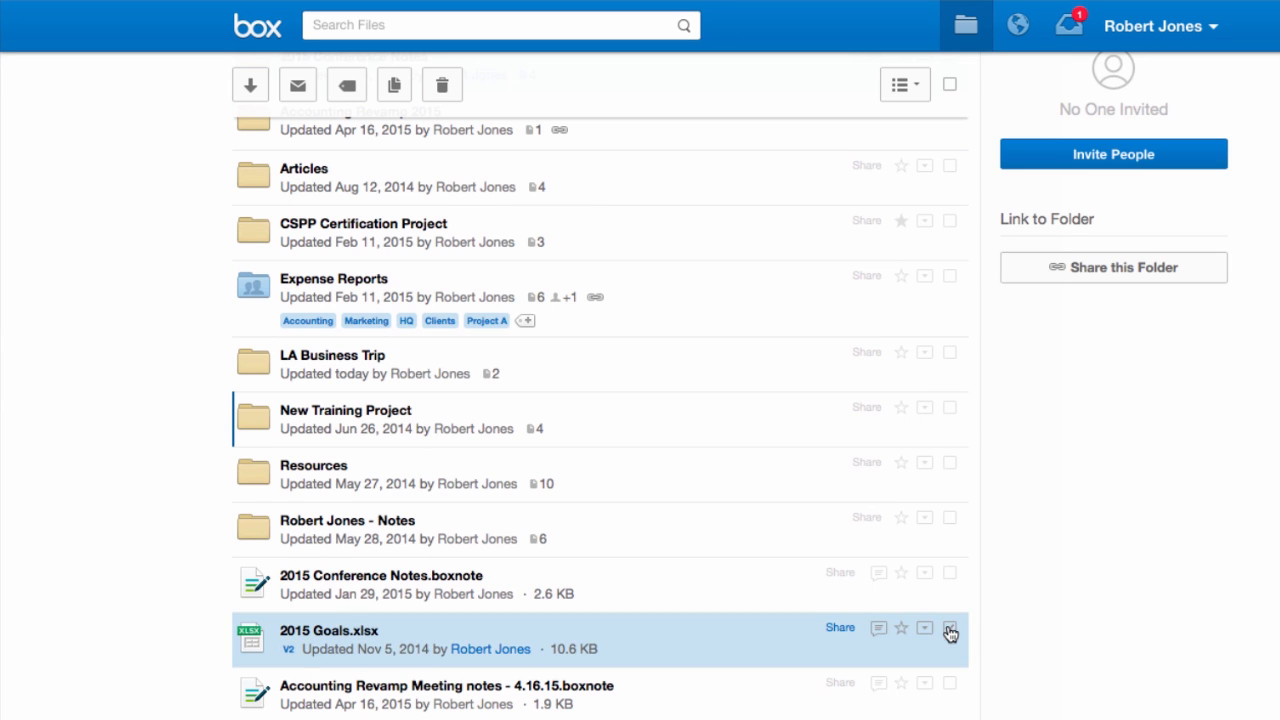
left_click(948, 628)
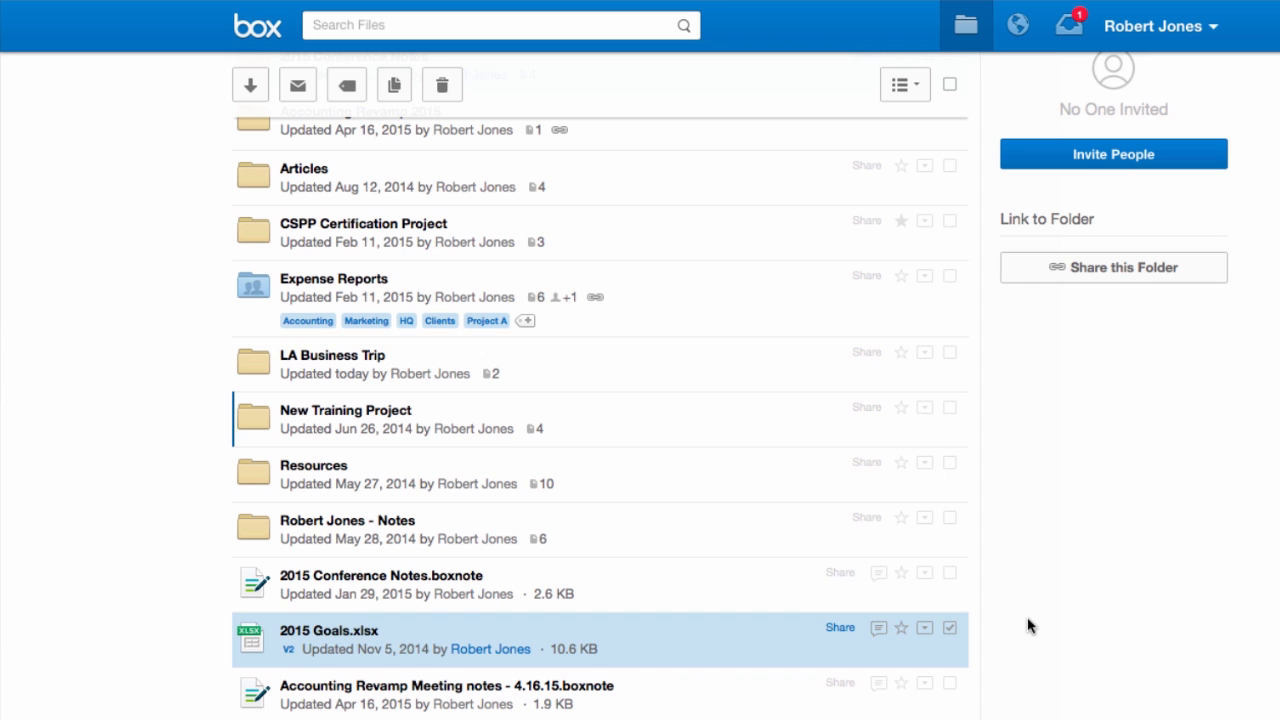
left_click(345, 410)
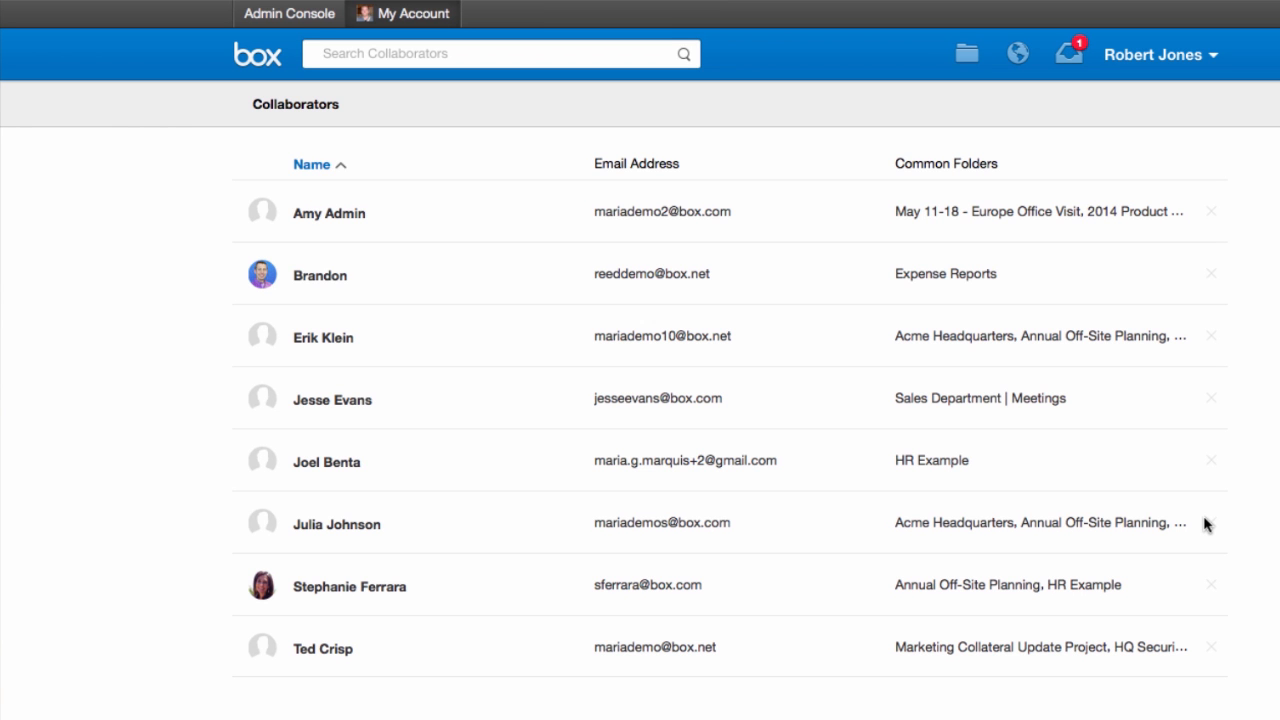
mouse_move(1147, 301)
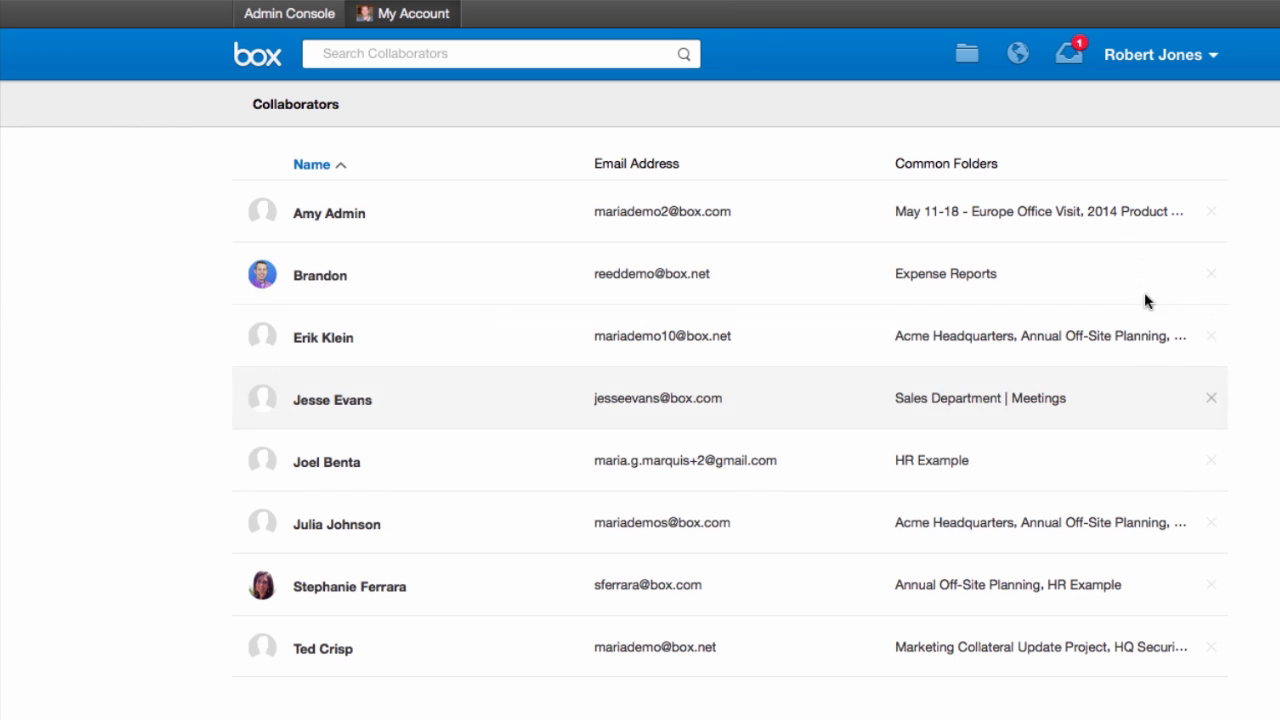